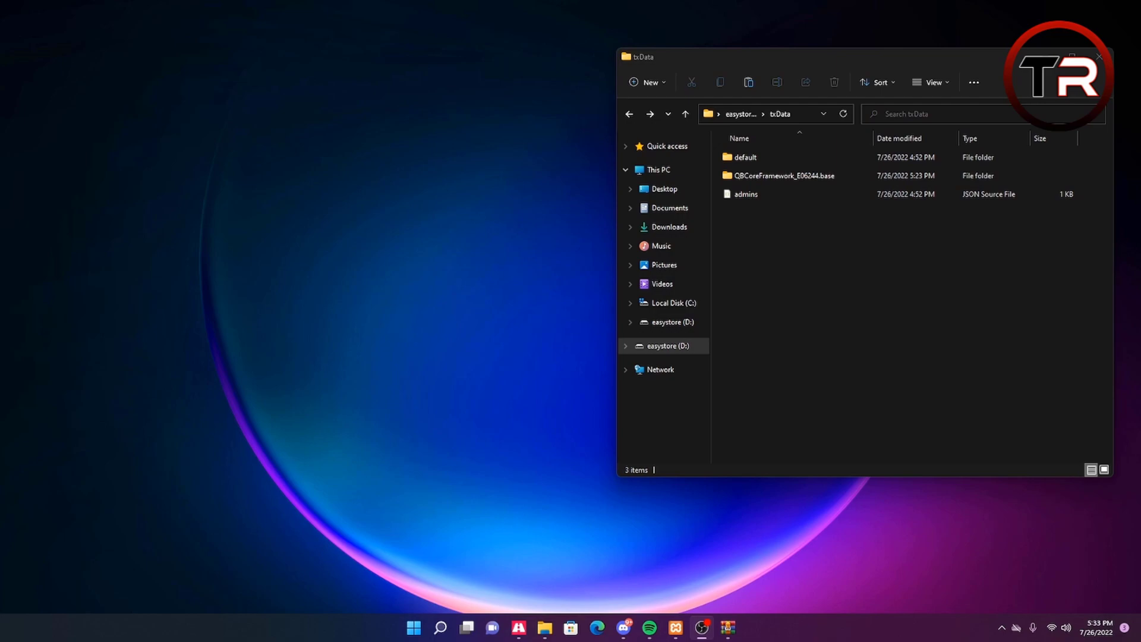
mouse_move(547, 407)
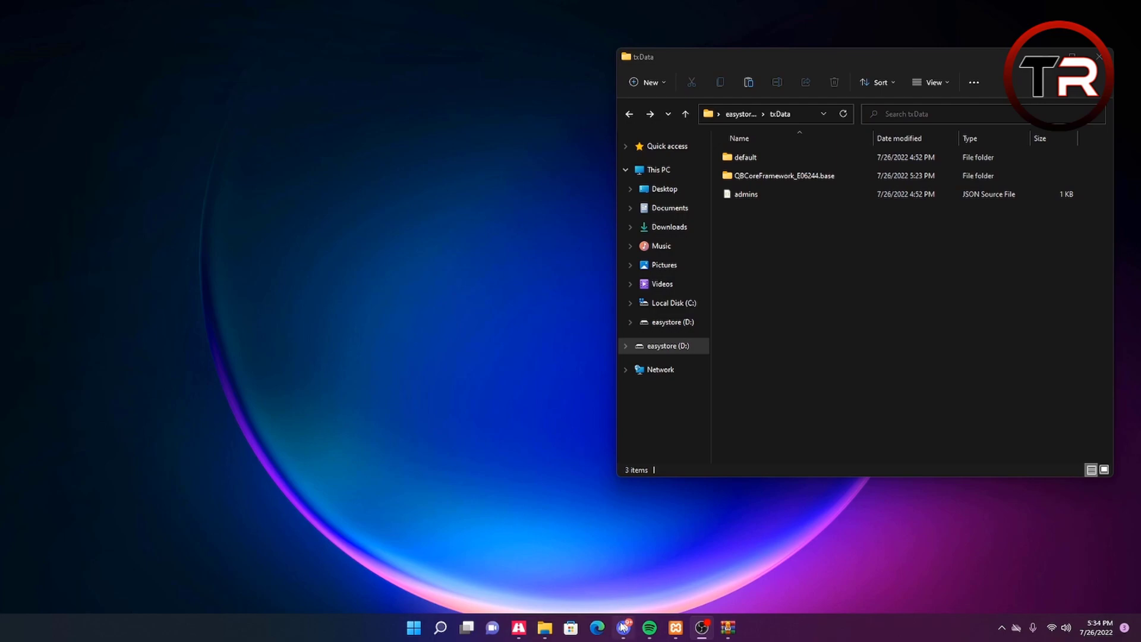
Step: Switch from File Explorer to Discord, showing the qb-radio channel's GitHub link
click(623, 628)
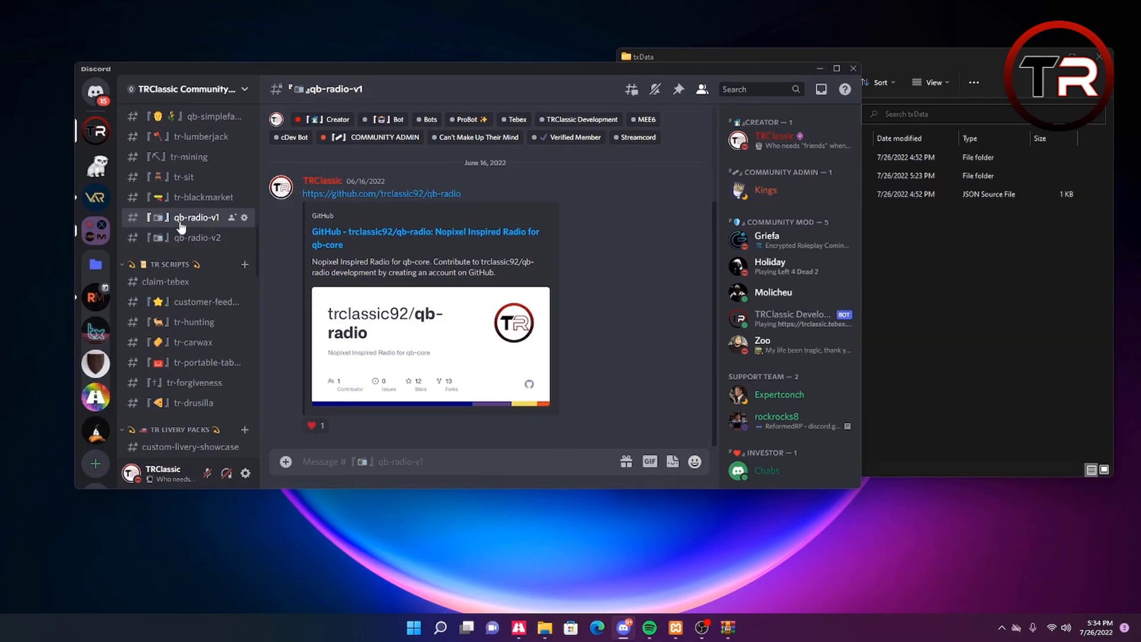
Step: Follow the qb-radio-v2 channel's GitHub link and download the repository code
click(197, 237)
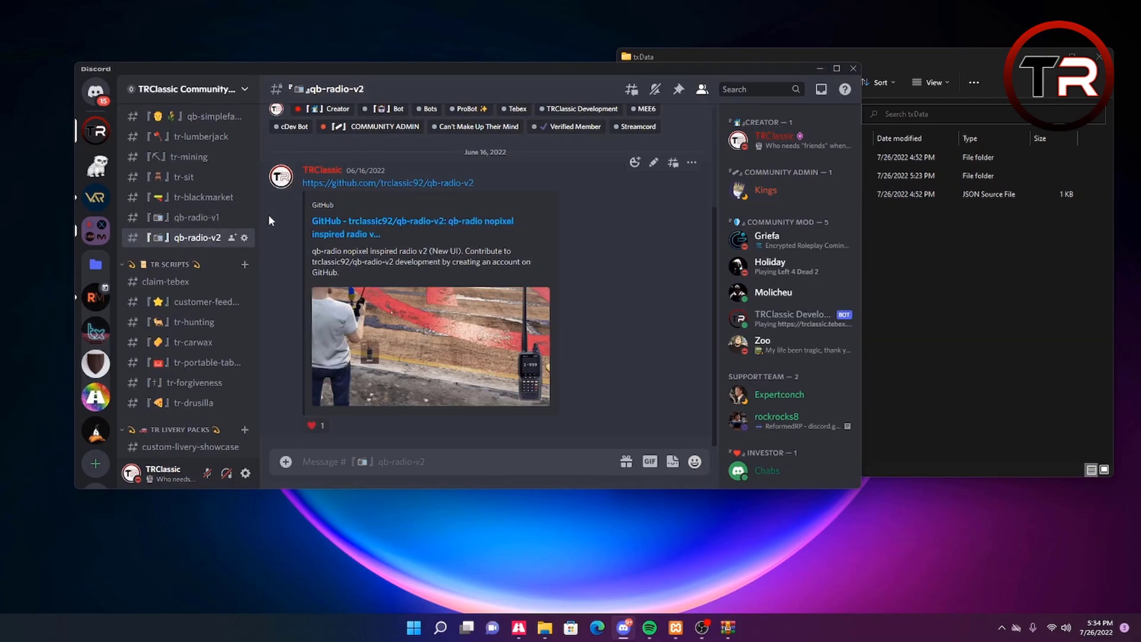
mouse_move(389, 183)
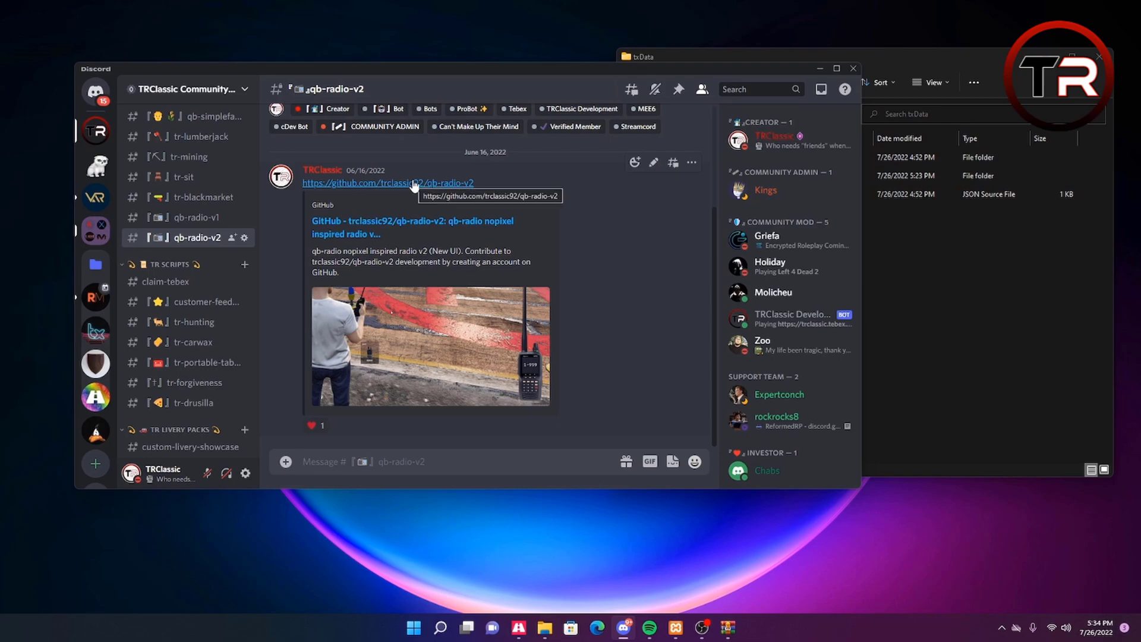
click(387, 182)
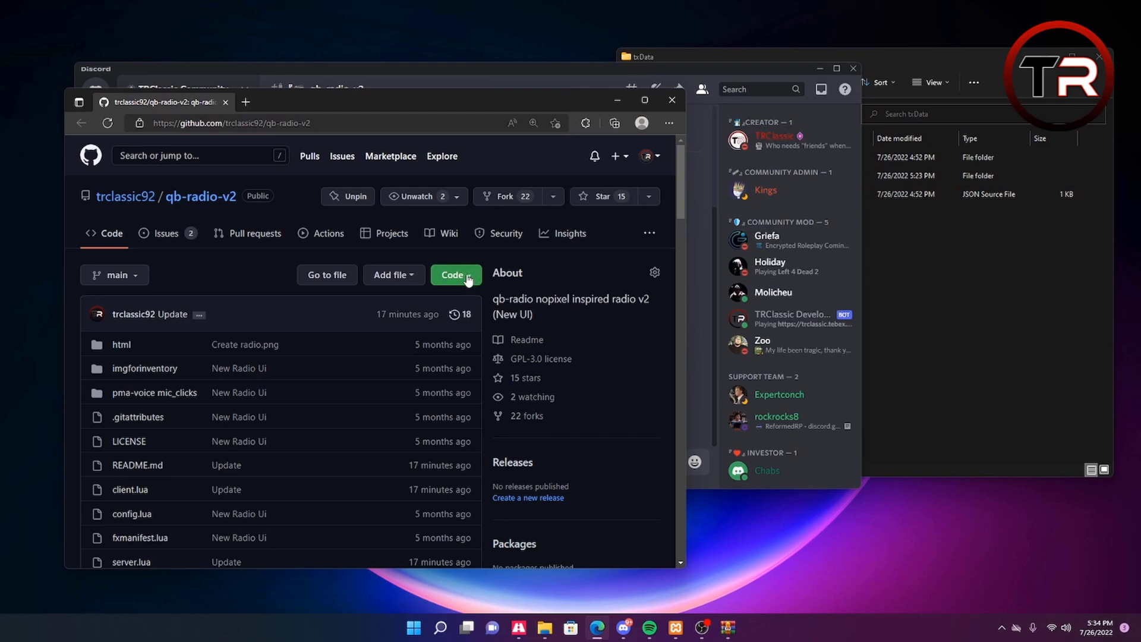
click(453, 276)
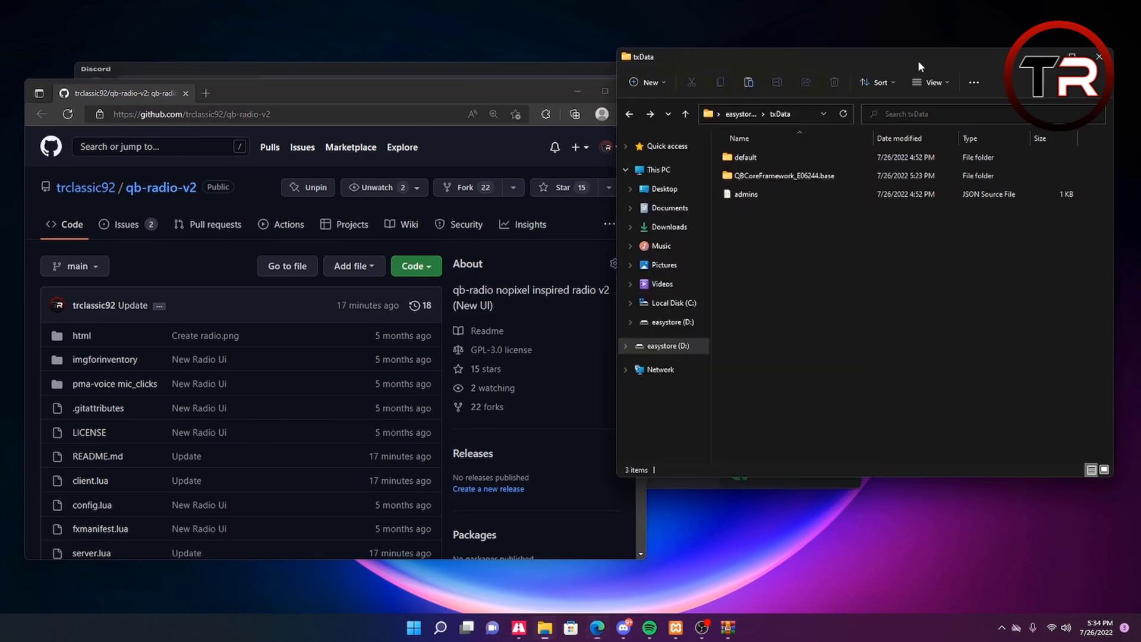
Step: Navigate into QBCoreFramework_E06244.base and then its resources folder
double_click(784, 175)
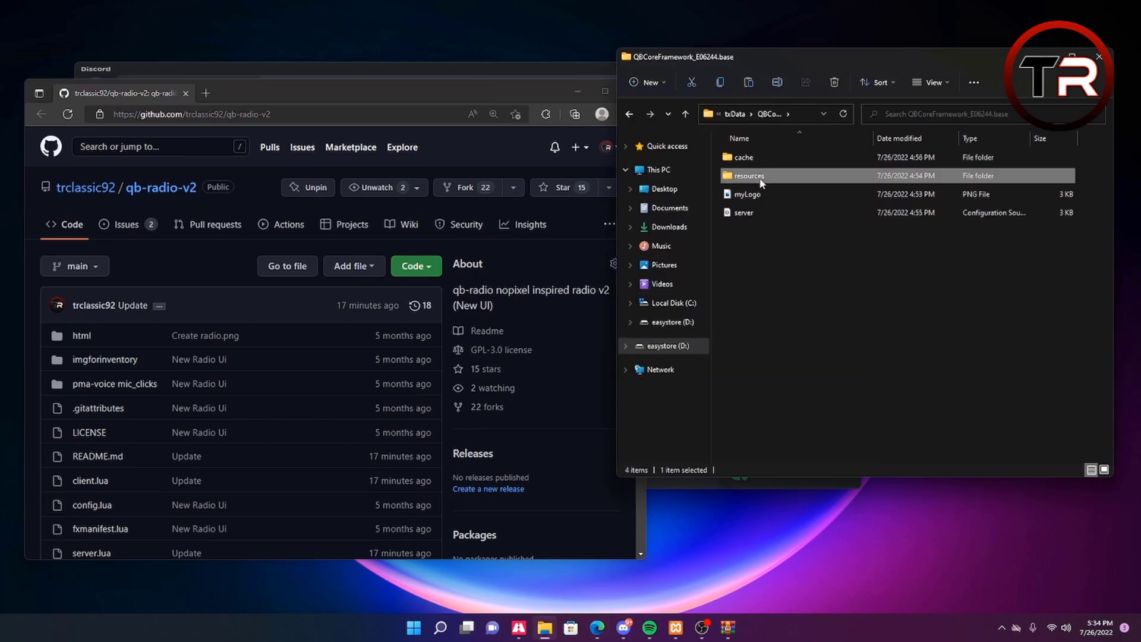
double_click(749, 176)
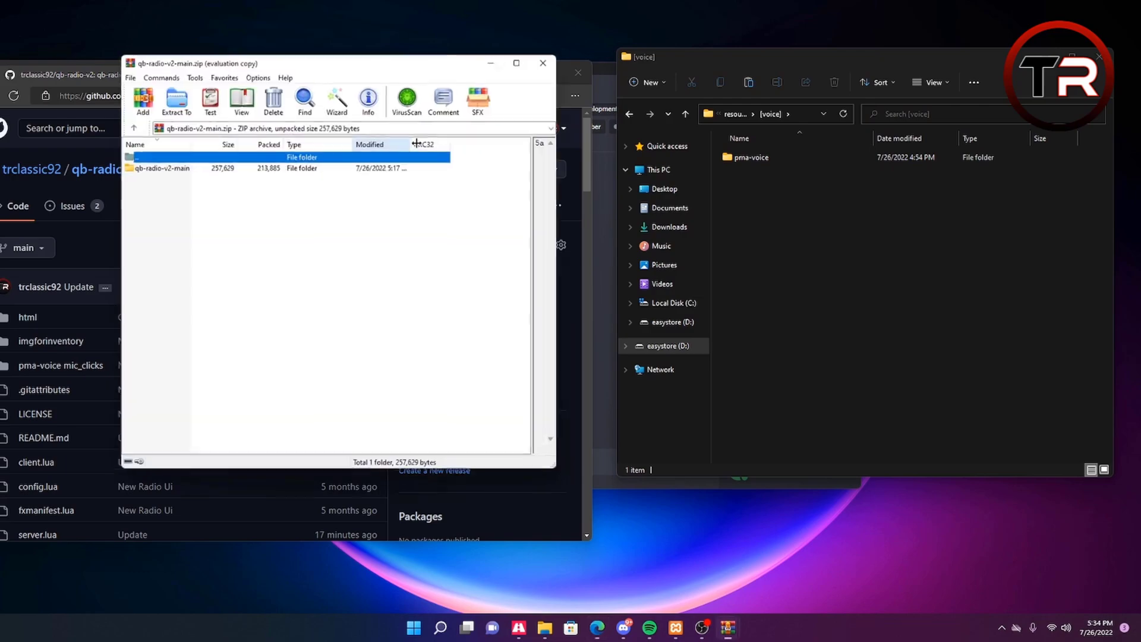
Step: Extract qb-radio-v2-main from the archive into [voice] as a qb-radio folder
right_click(759, 175)
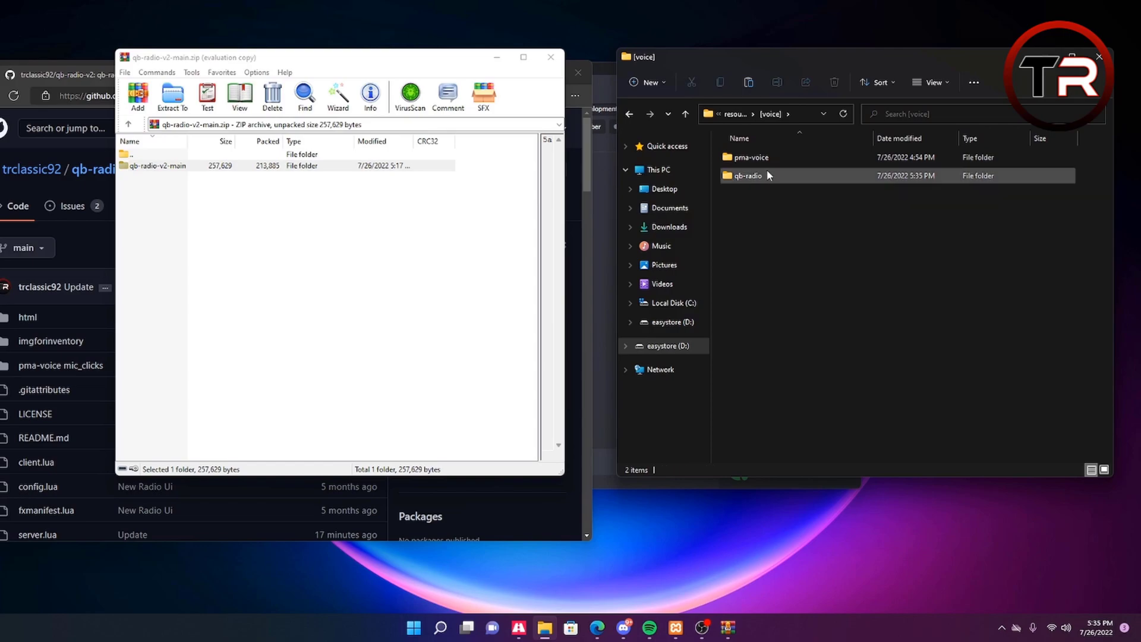
click(551, 57)
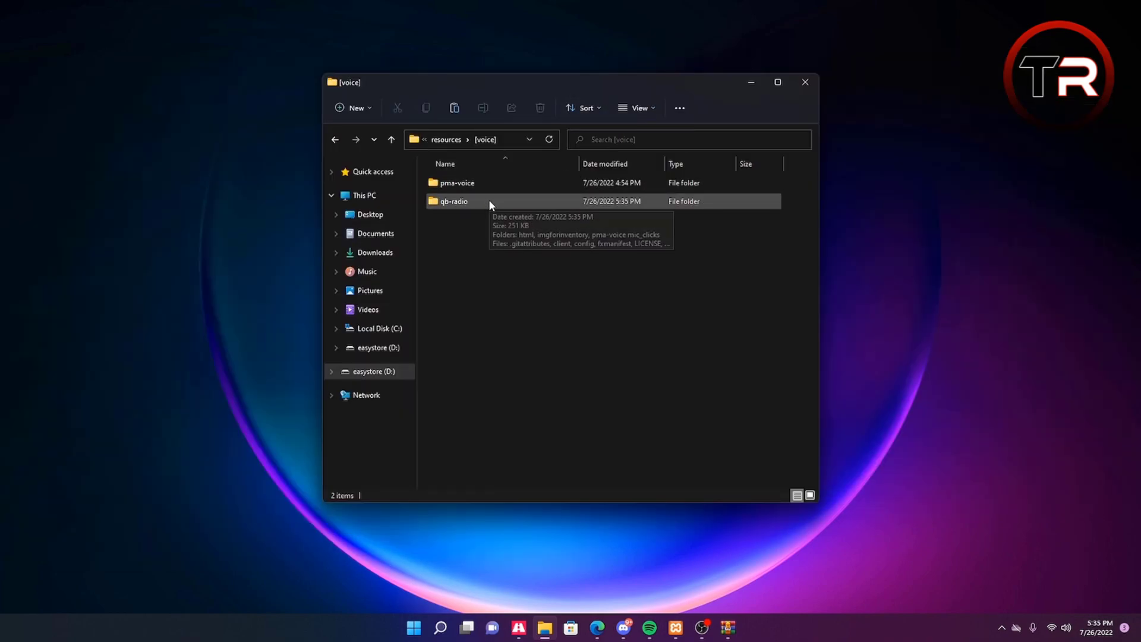
Step: Copy qb-radio's imgforinventory radio.png into qb-inventory\html\images, replacing the existing file
double_click(454, 201)
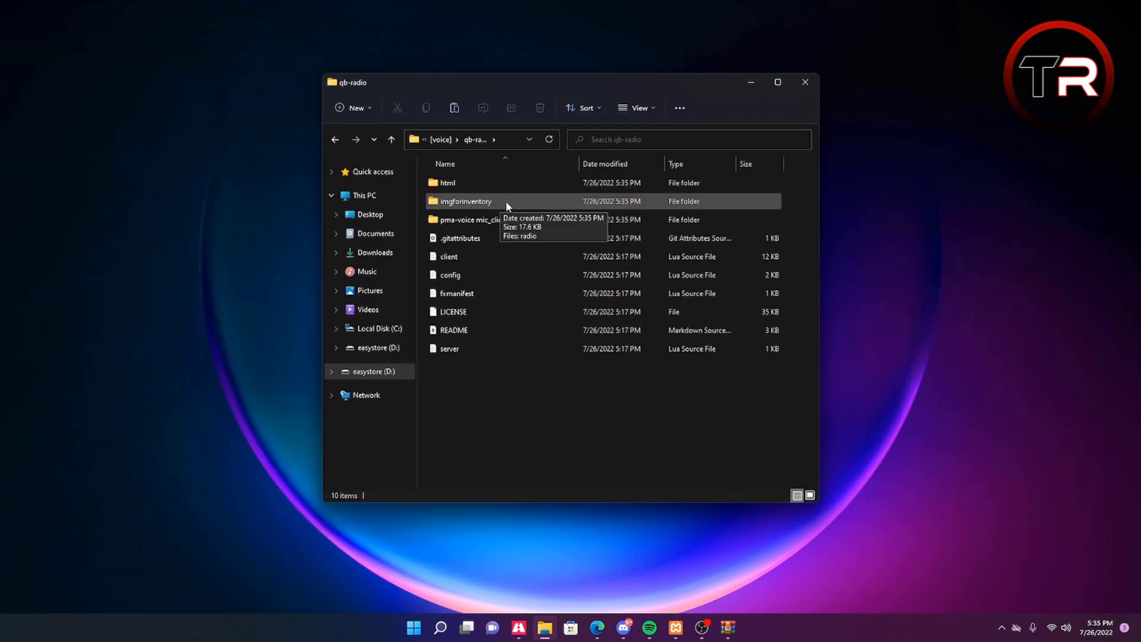
double_click(467, 201)
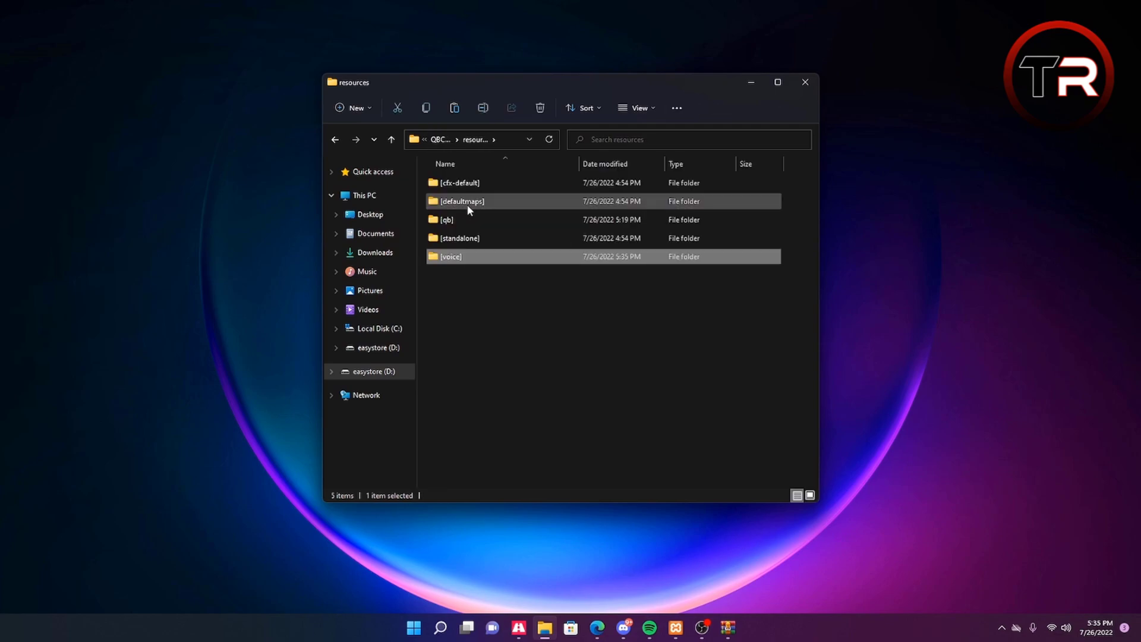
double_click(447, 220)
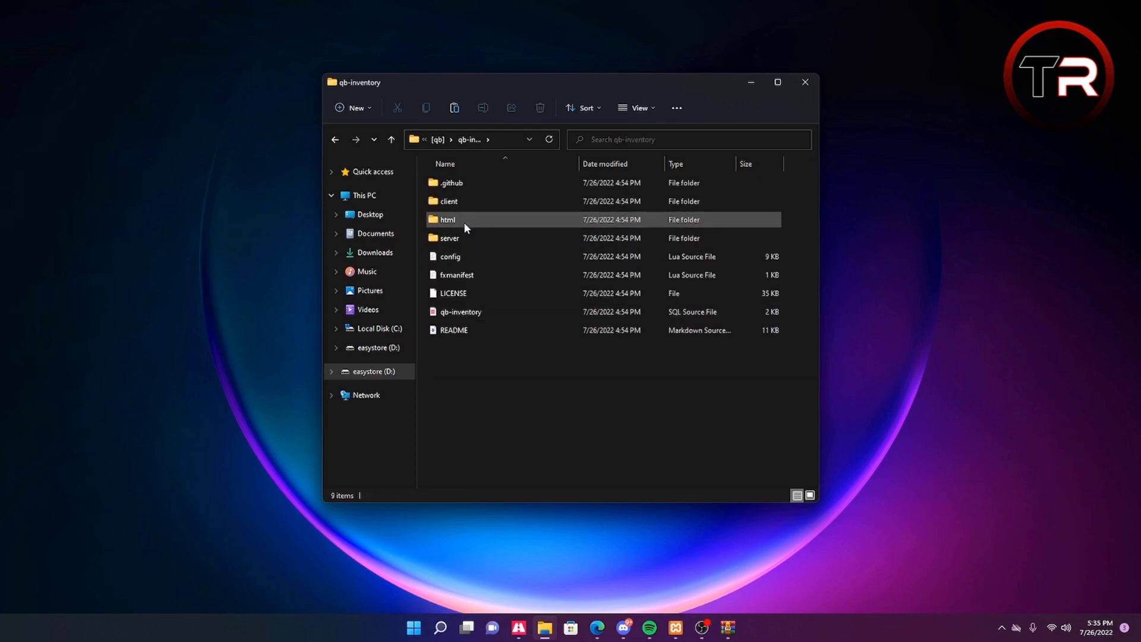
double_click(447, 219)
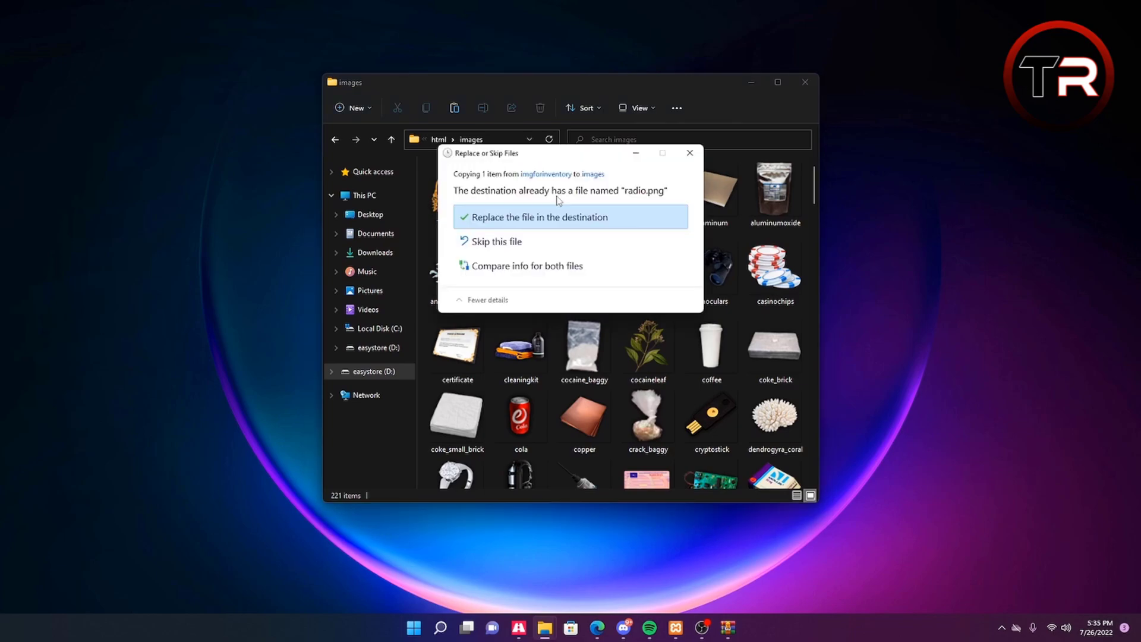
click(541, 217)
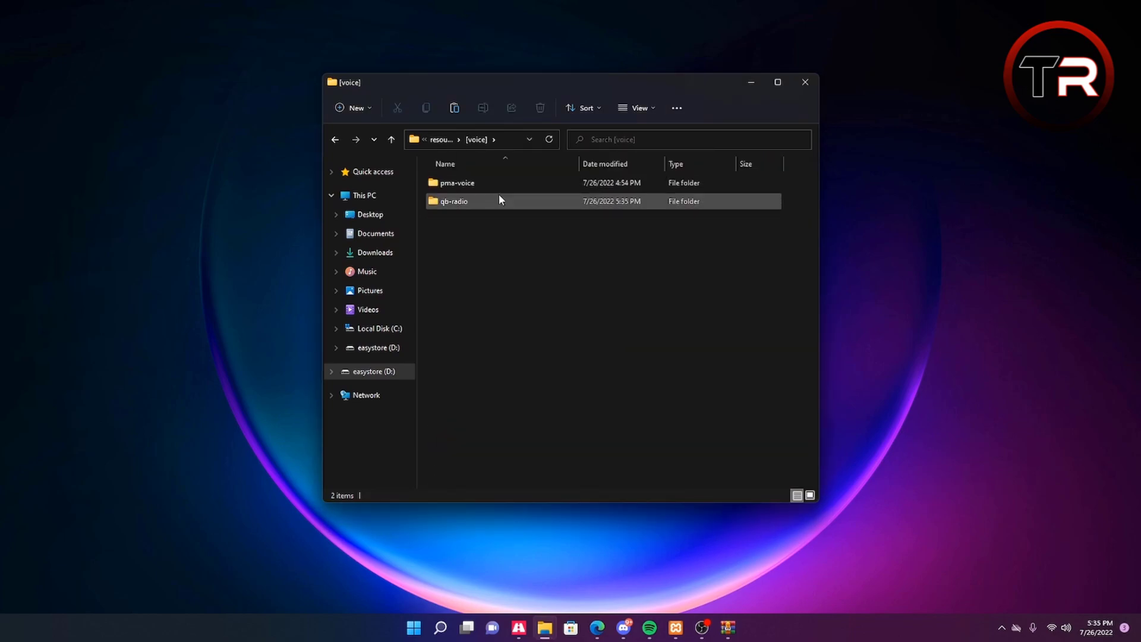
Step: Check the qb-radio and pma-voice folder contents, then return to resources
double_click(453, 201)
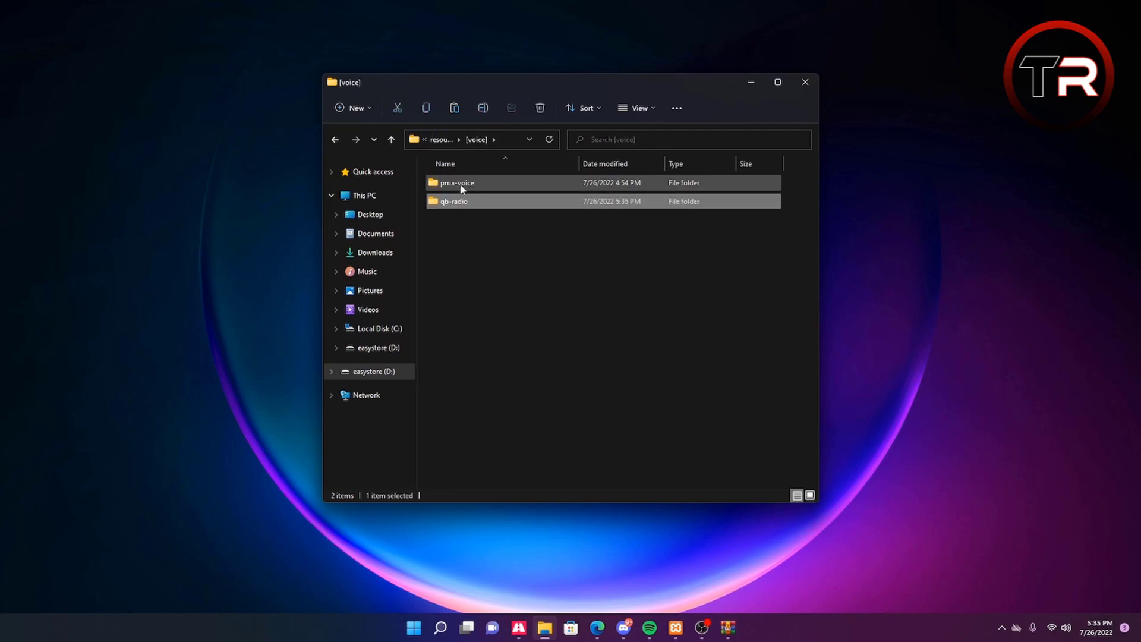
double_click(456, 182)
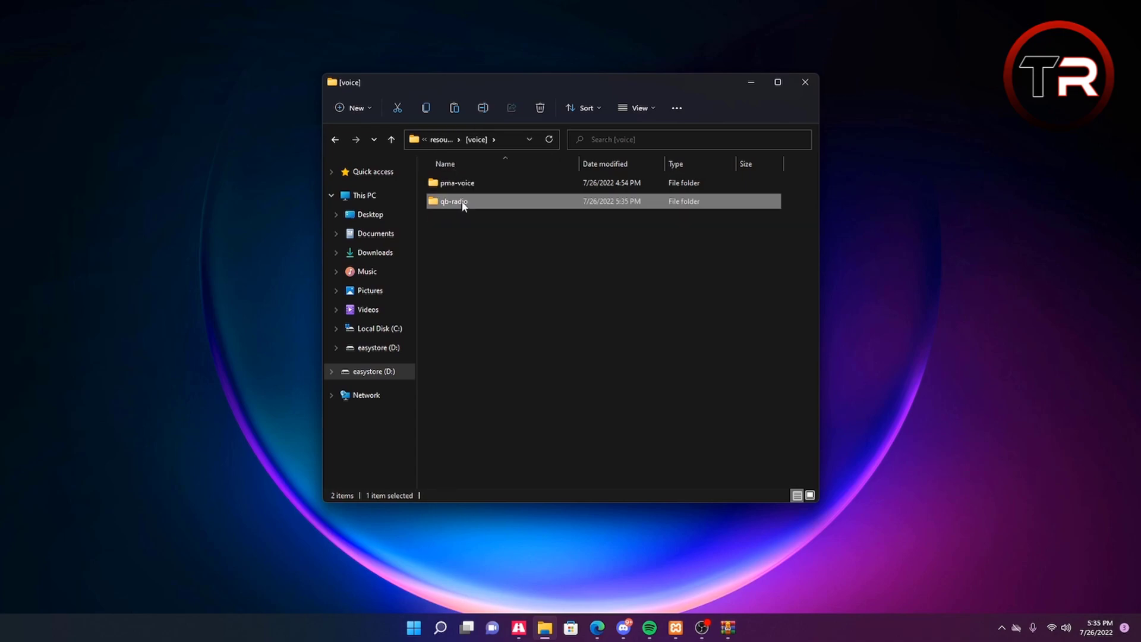
double_click(453, 201)
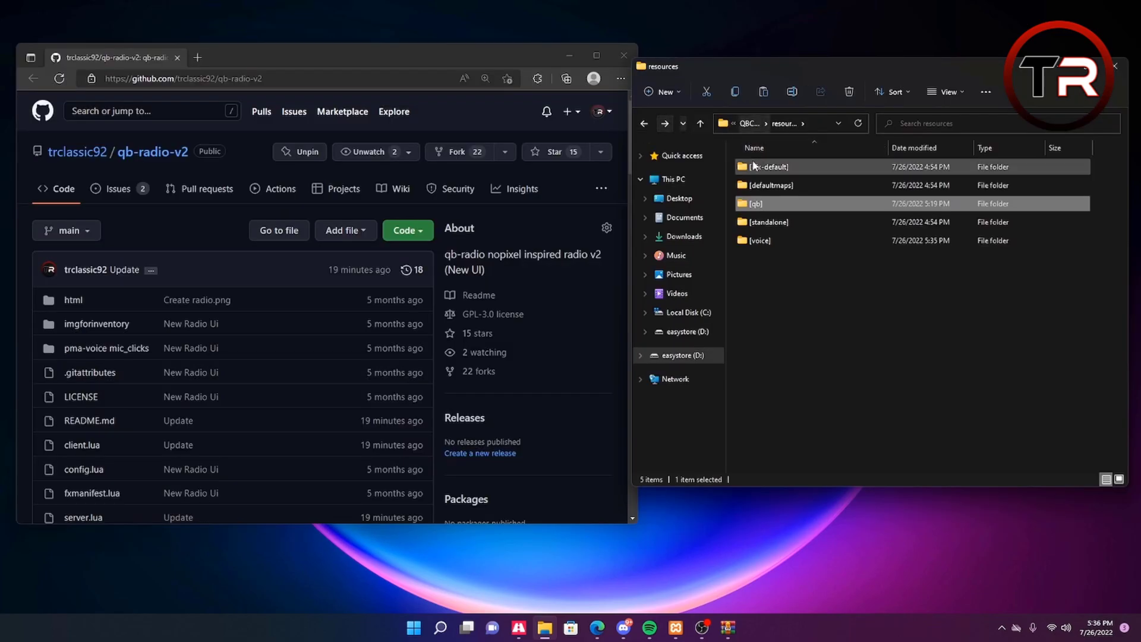
Step: Open config.lua from [qb]\qb-radialmenu in Visual Studio Code
double_click(749, 203)
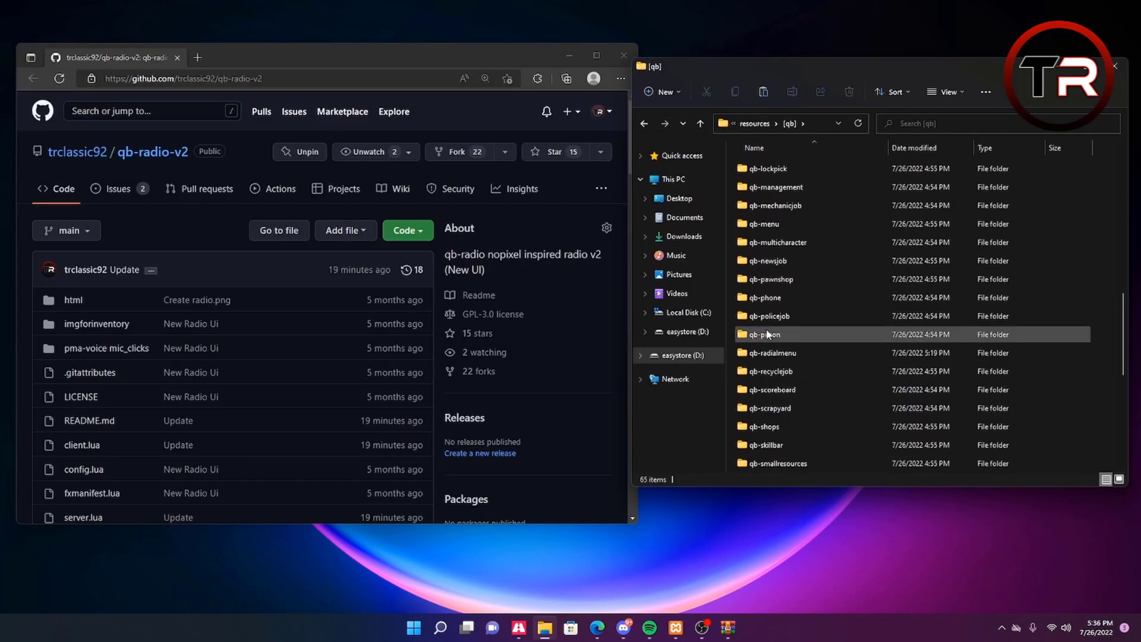
double_click(772, 353)
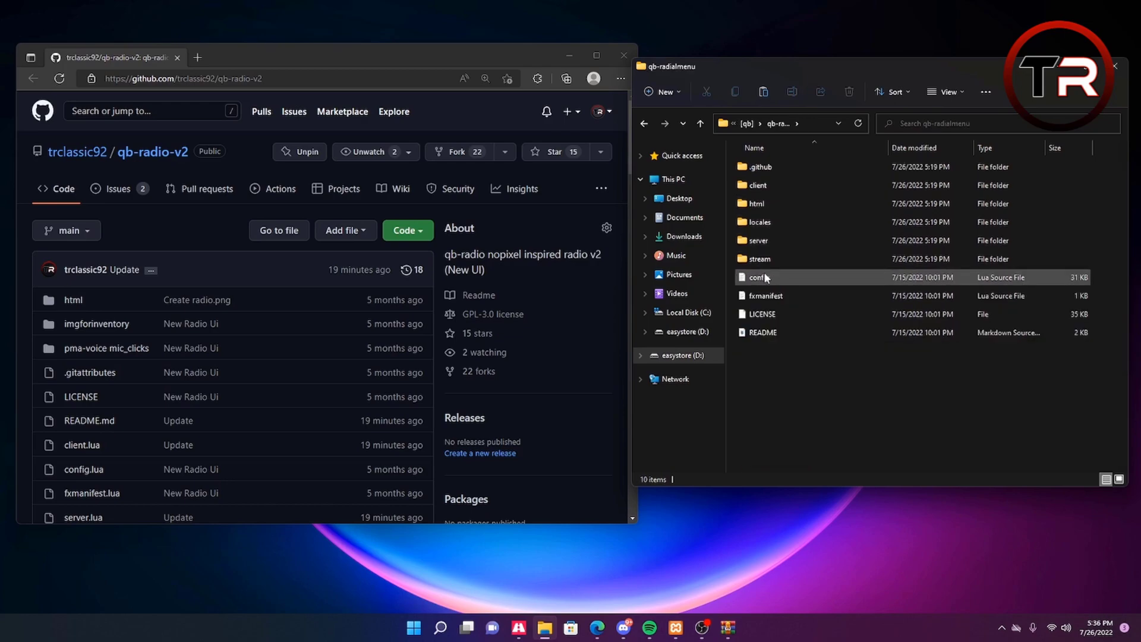
double_click(763, 278)
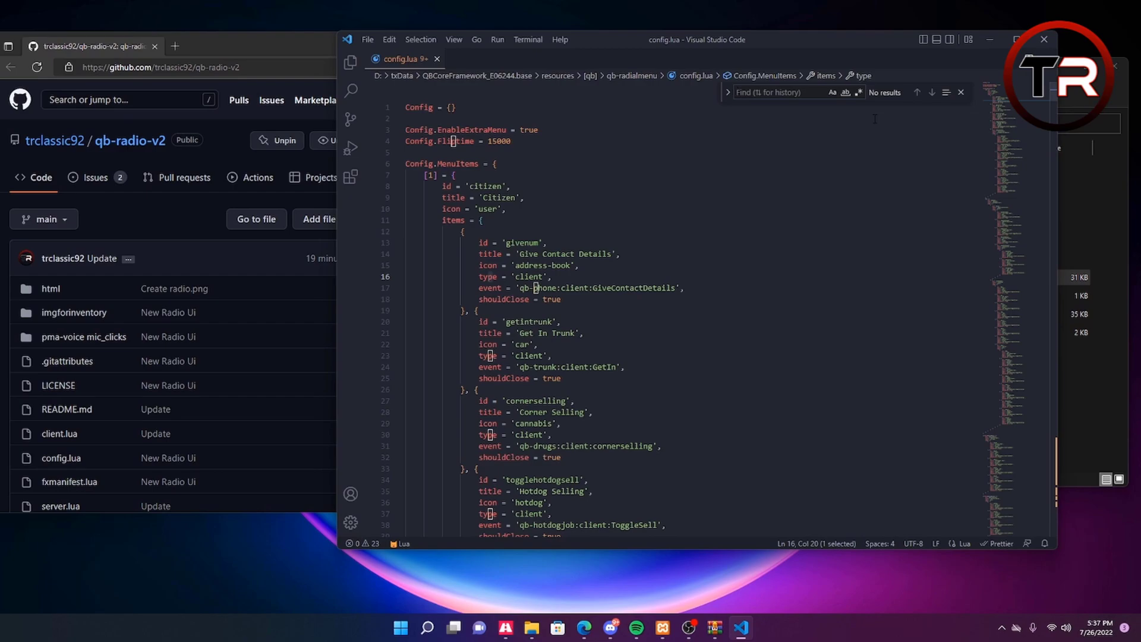
Step: Search config.lua for 'po' and mark the start of the Police Actions block
text(po)
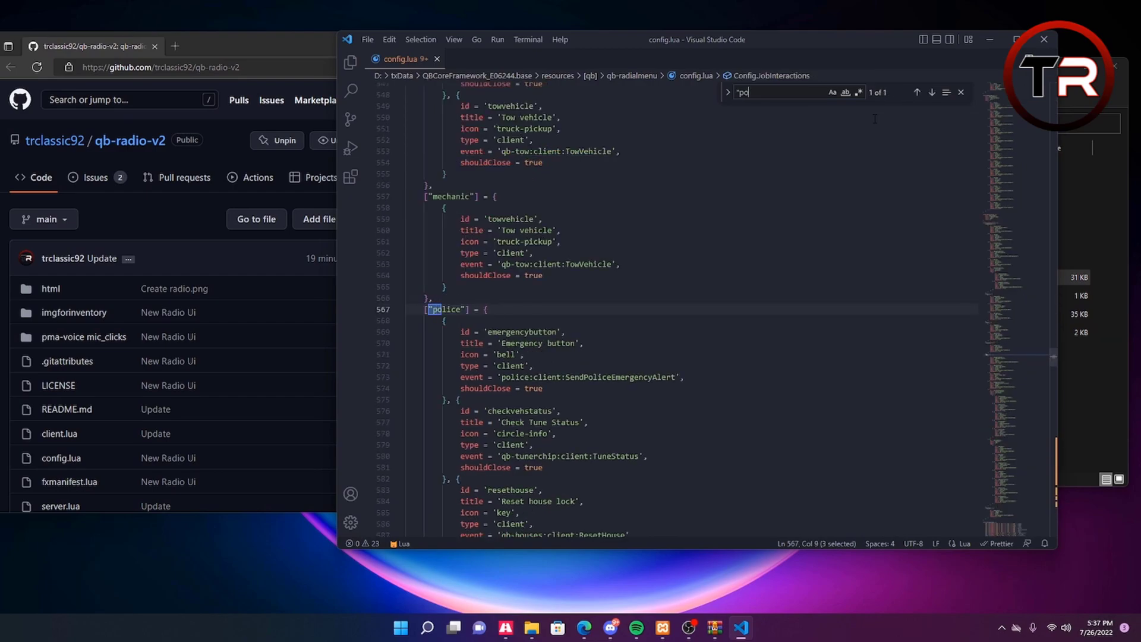
scroll(down, 3)
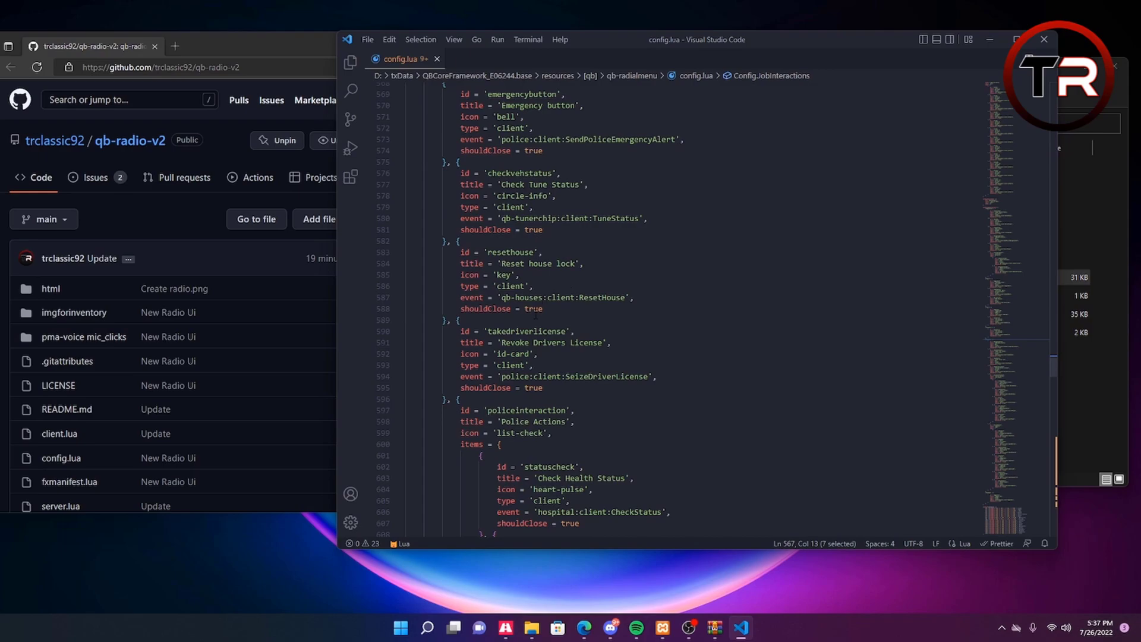
click(479, 201)
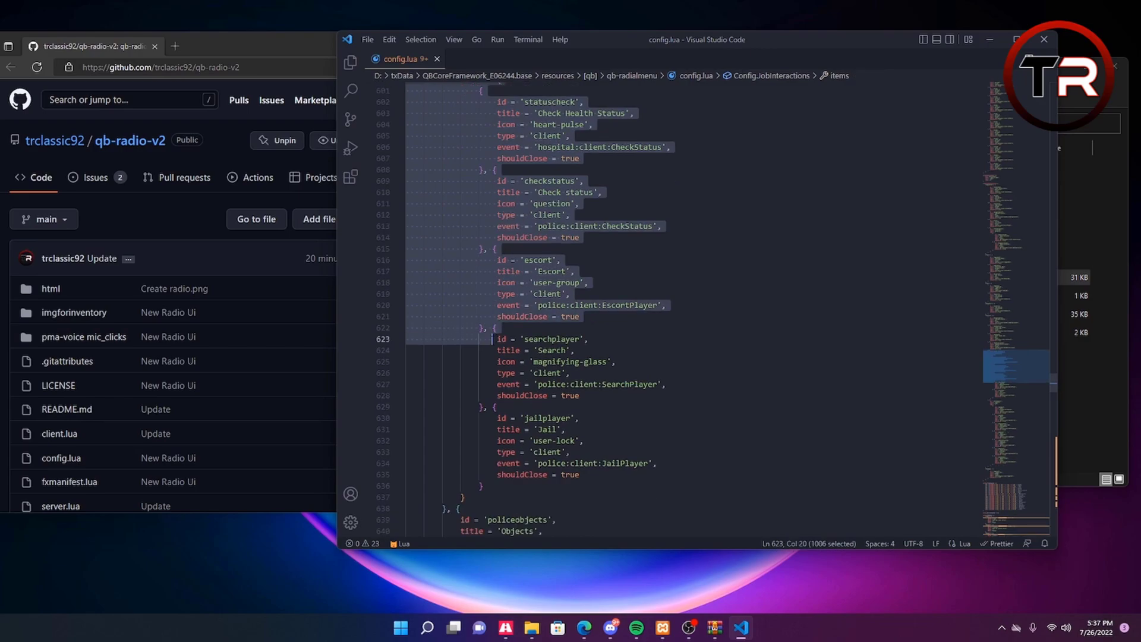
scroll(down, 3)
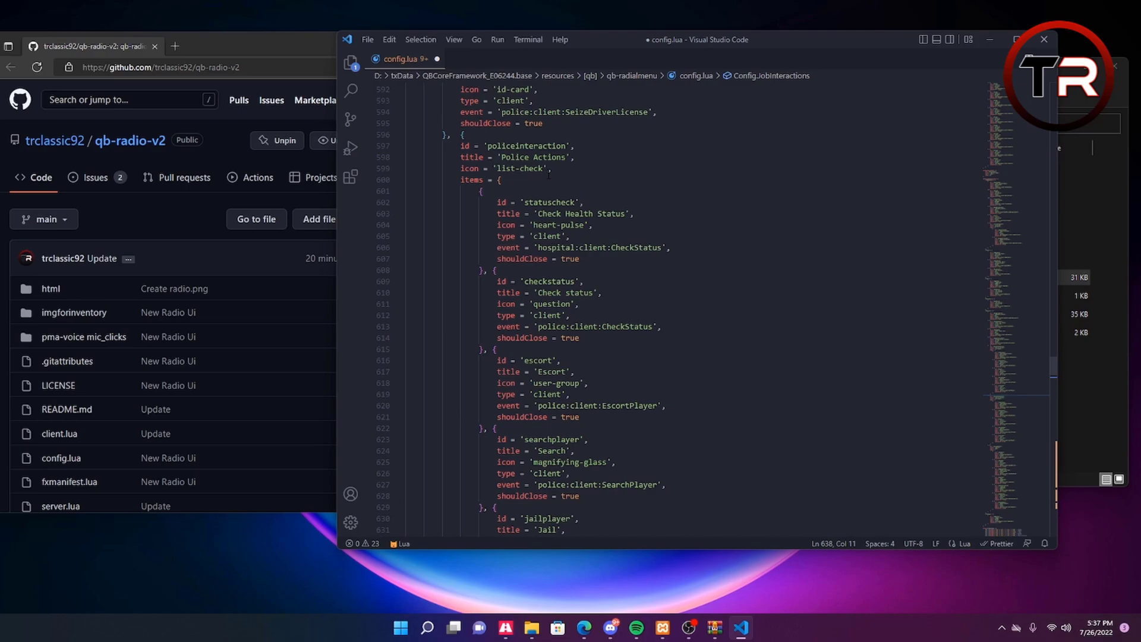
Step: Paste a copy of Police Actions above the original, trimmed to two sub-items
scroll(down, 3)
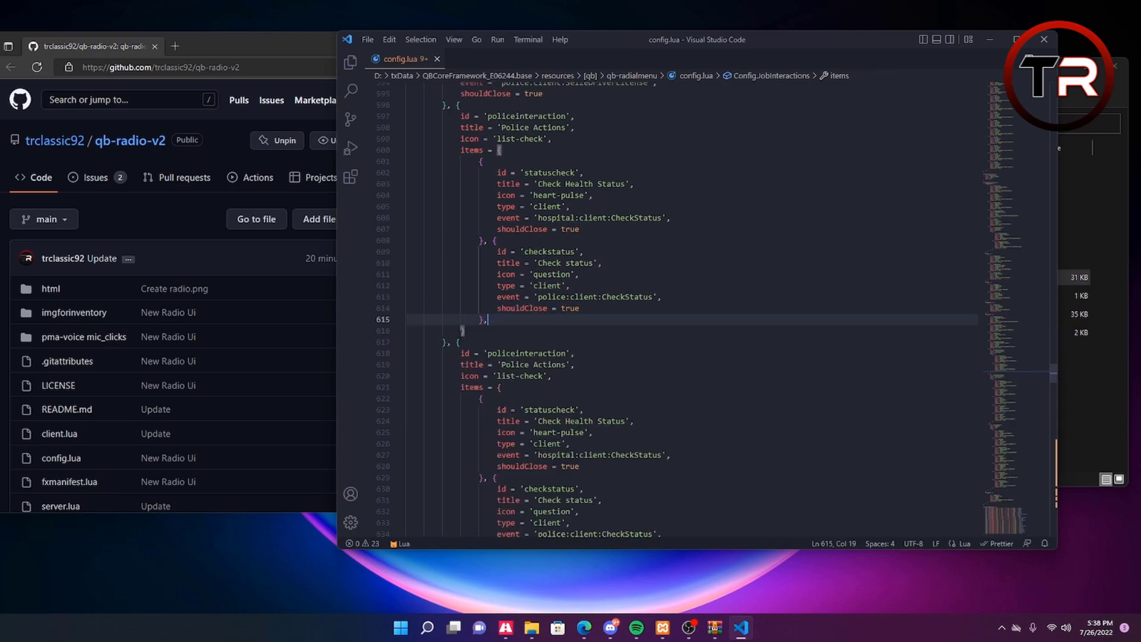
mouse_move(195, 256)
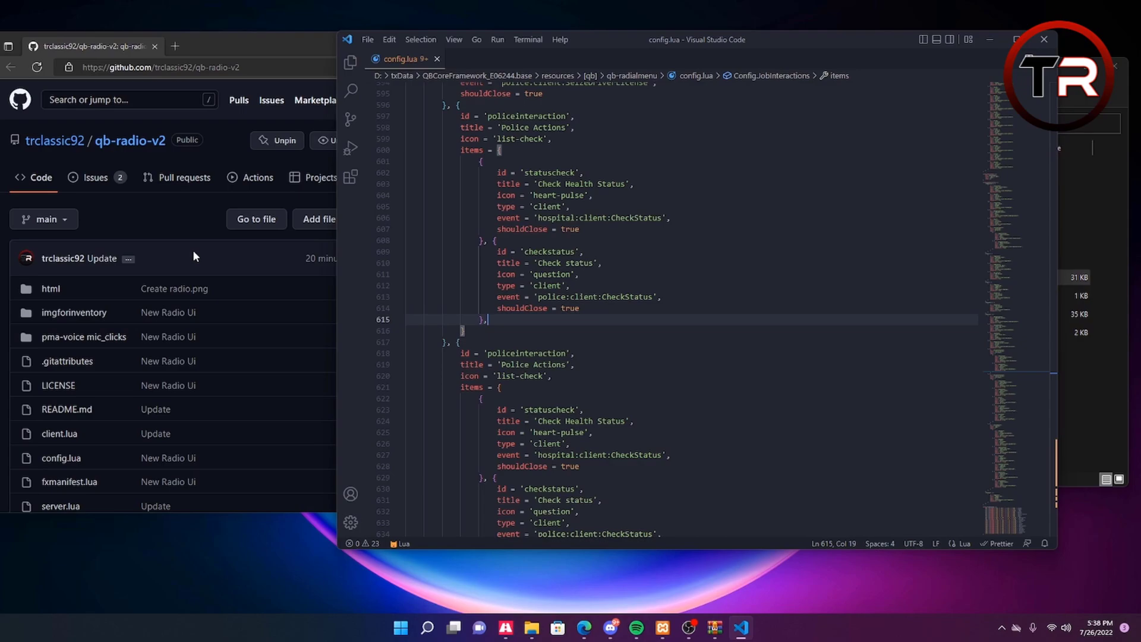
double_click(525, 115)
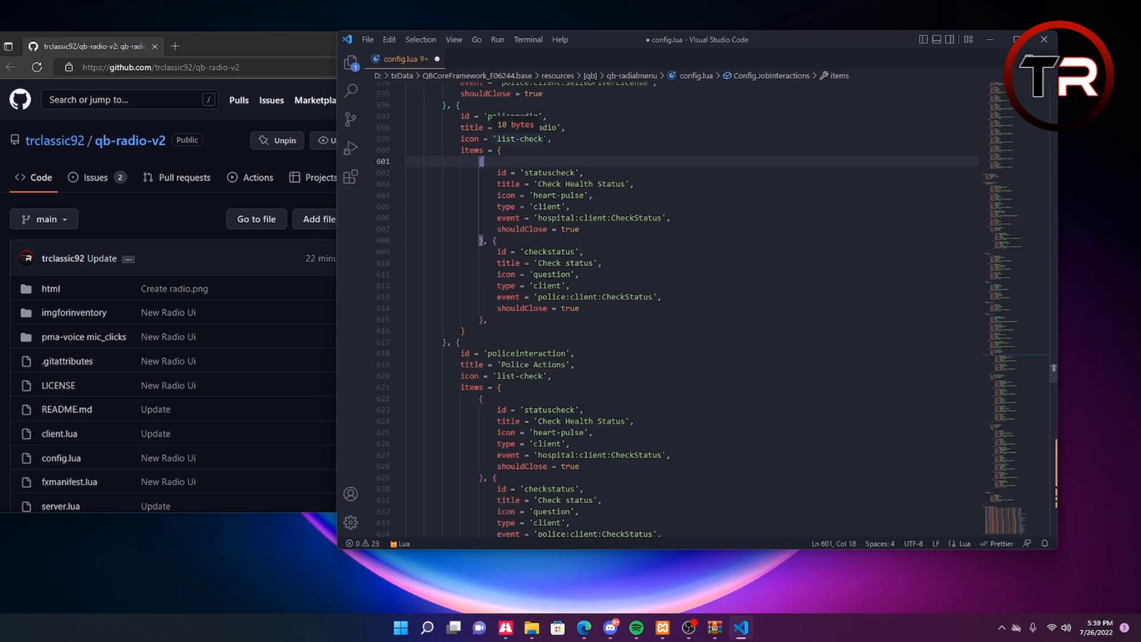
Step: Change the copied entry's icon from list-check to radio
double_click(518, 139)
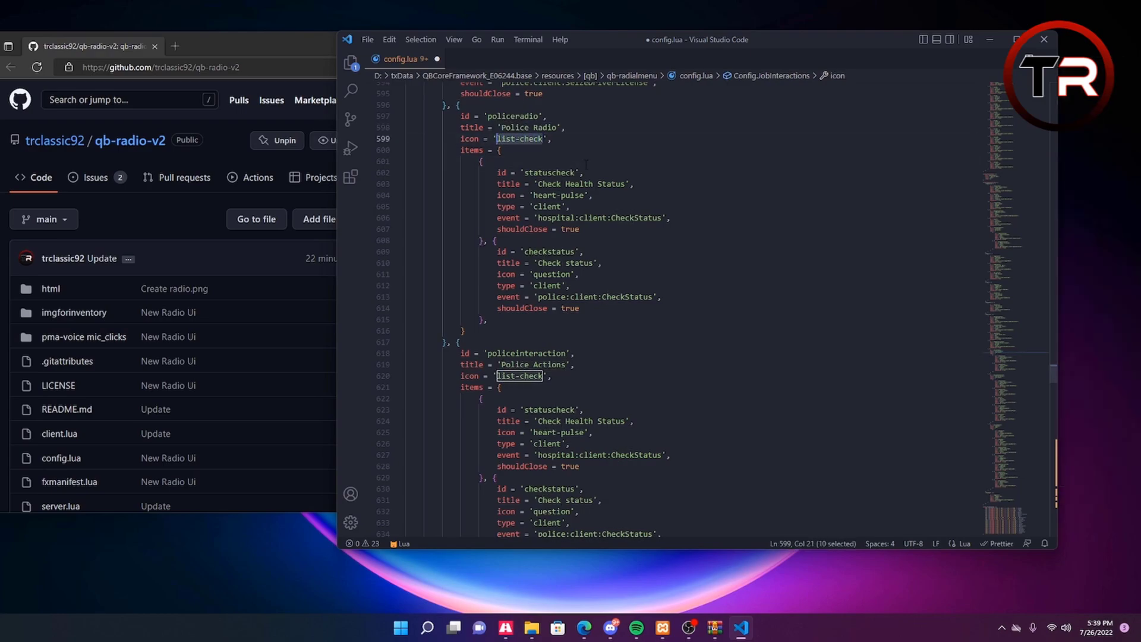
text(radio)
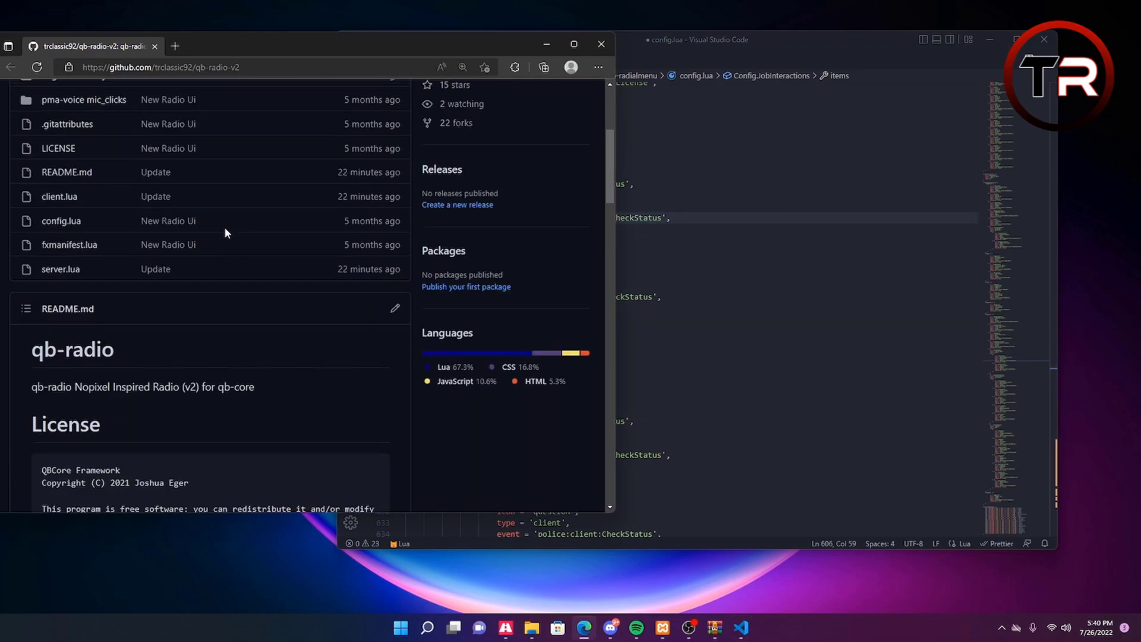
Step: Scroll the qb-radio-v2 README down to the RadialMenu Events example
scroll(down, 3)
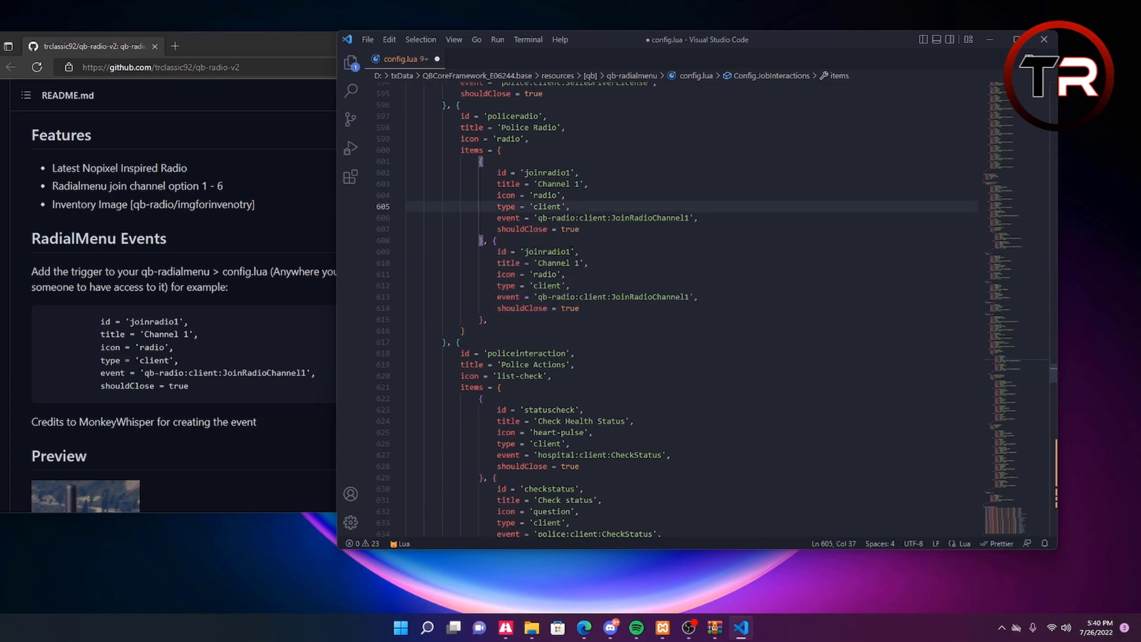
double_click(547, 251)
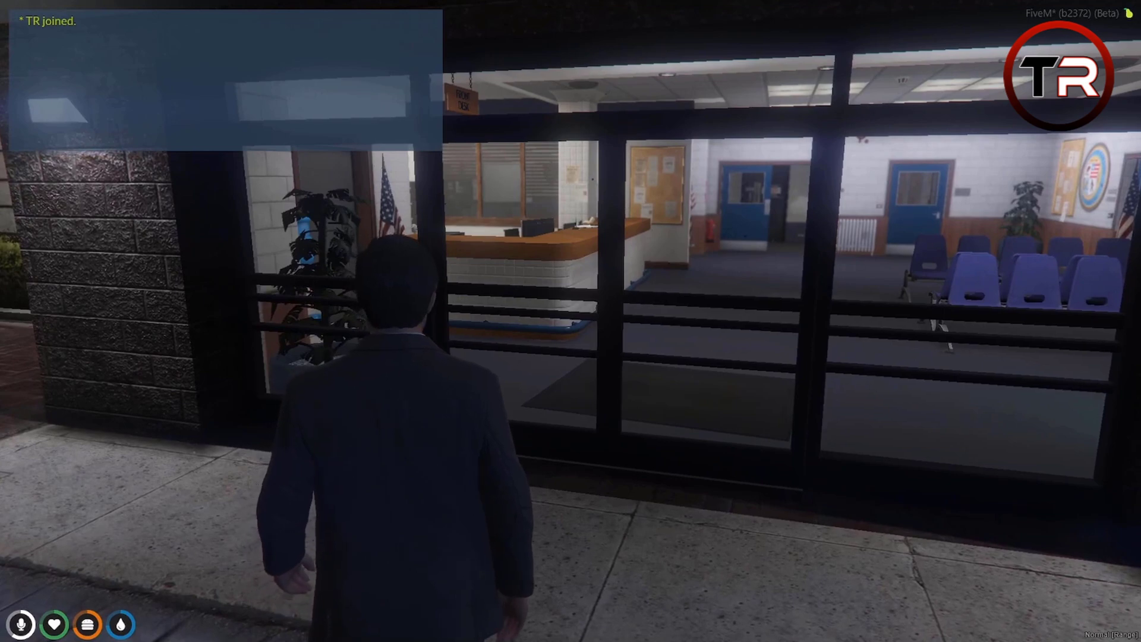
Step: Give the character the police job with /setjob 1 police and one radio item
key(w)
text(/)
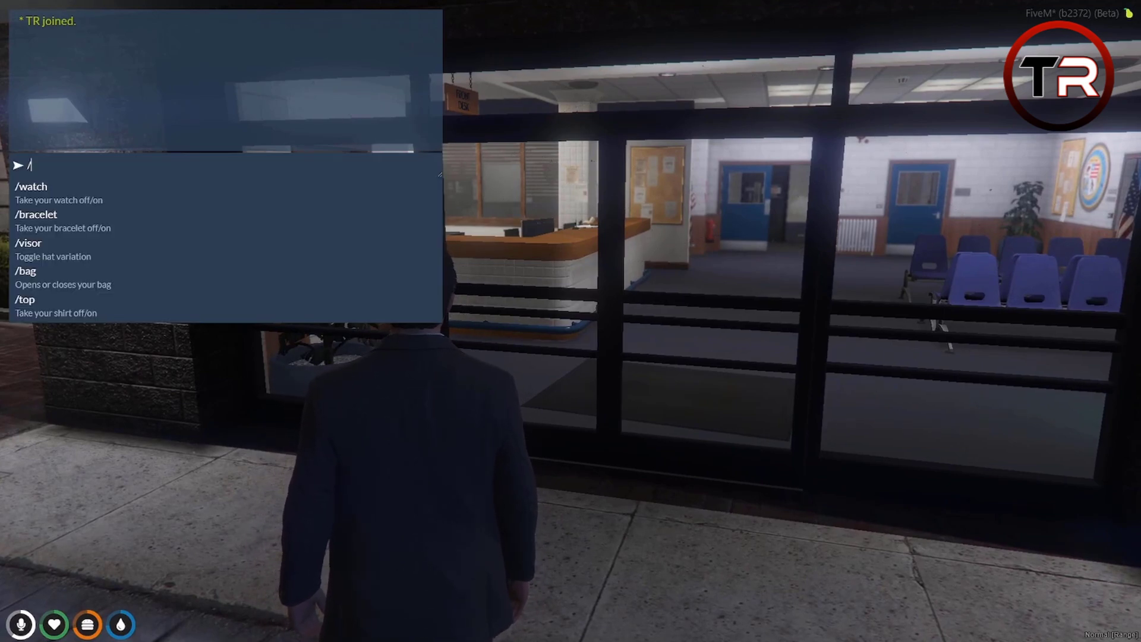
text(setjob 1 police)
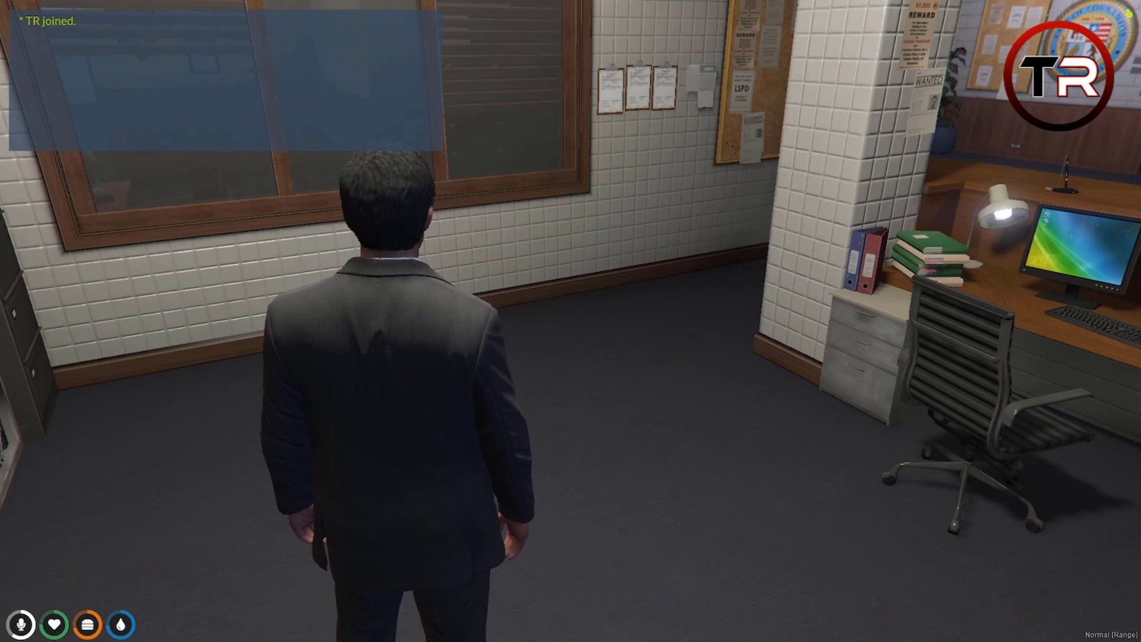
text(/giveitem 1)
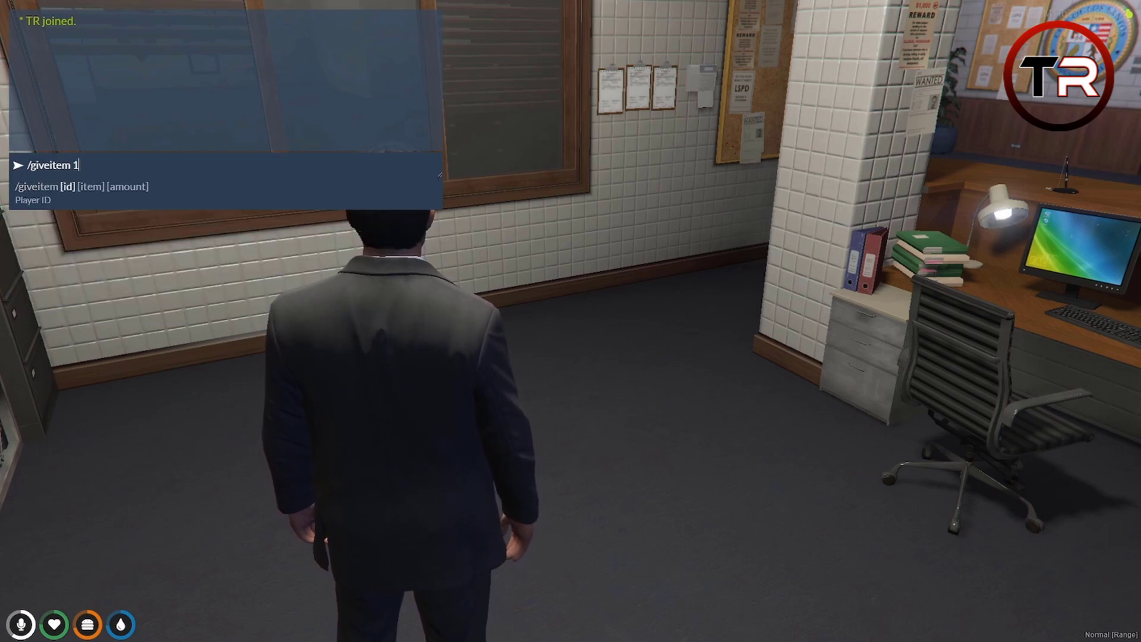
text(radio 1)
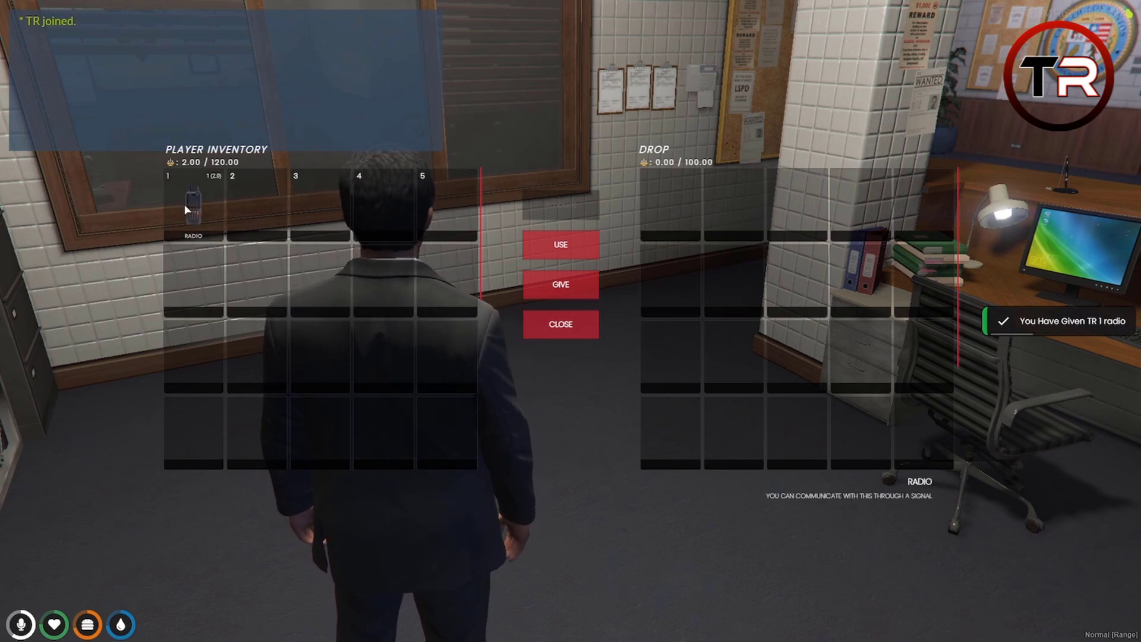
Step: Close the inventory holding the radio and bring up the radial menu
click(560, 324)
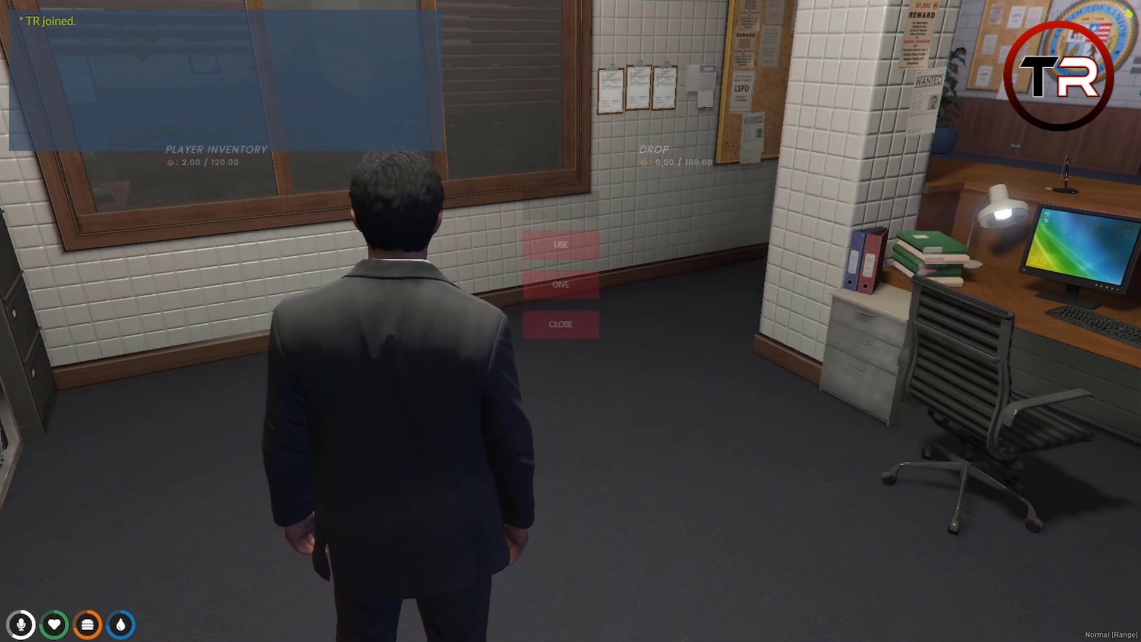
click(561, 244)
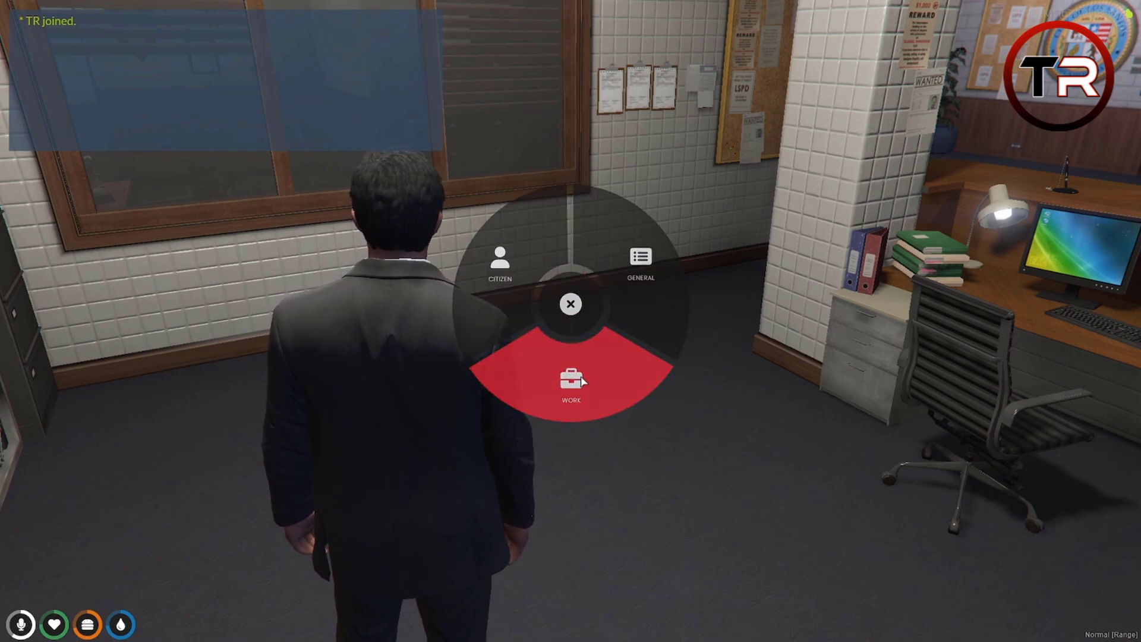
Step: Join a police radio channel via Work > Police Radio in the radial menu
click(570, 378)
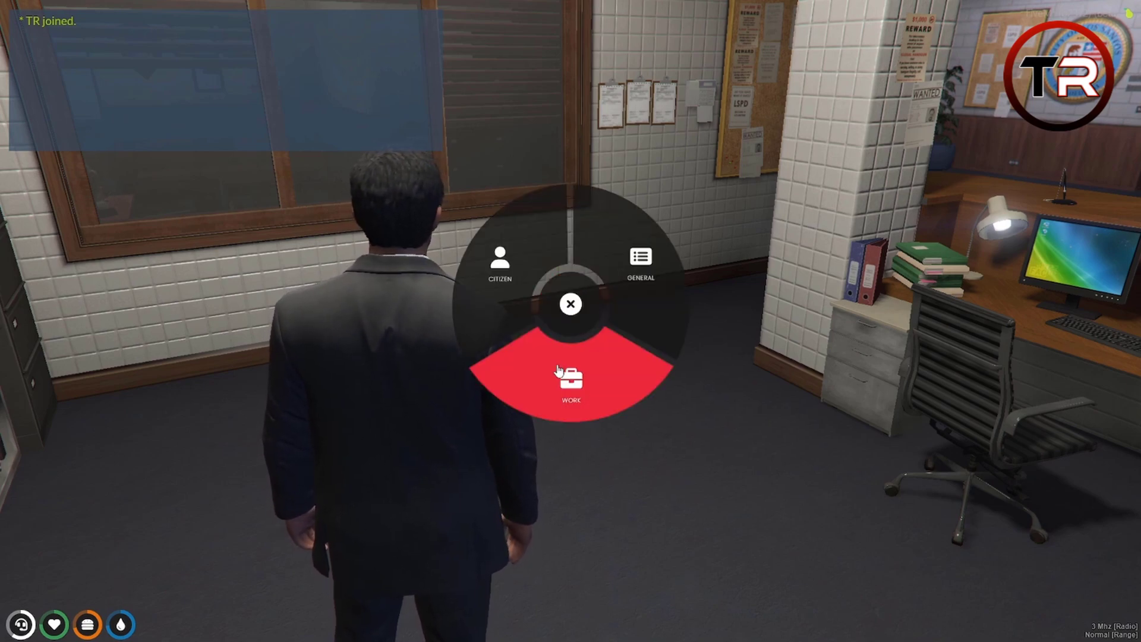
click(570, 382)
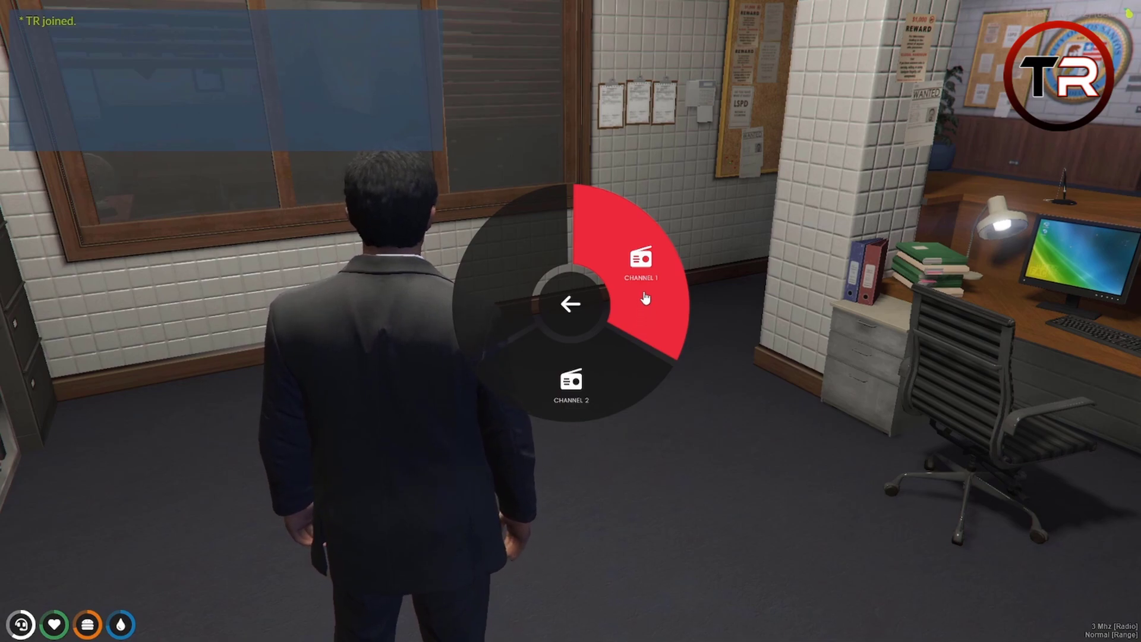
click(644, 262)
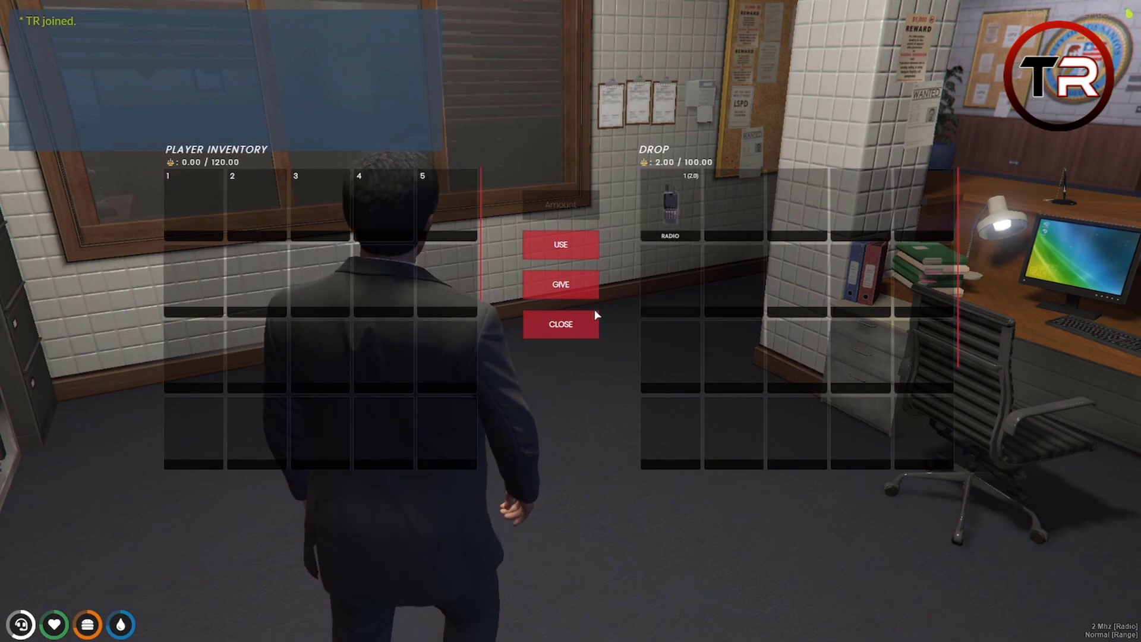
Step: Close the inventory and walk out onto the street outside the police station
click(560, 324)
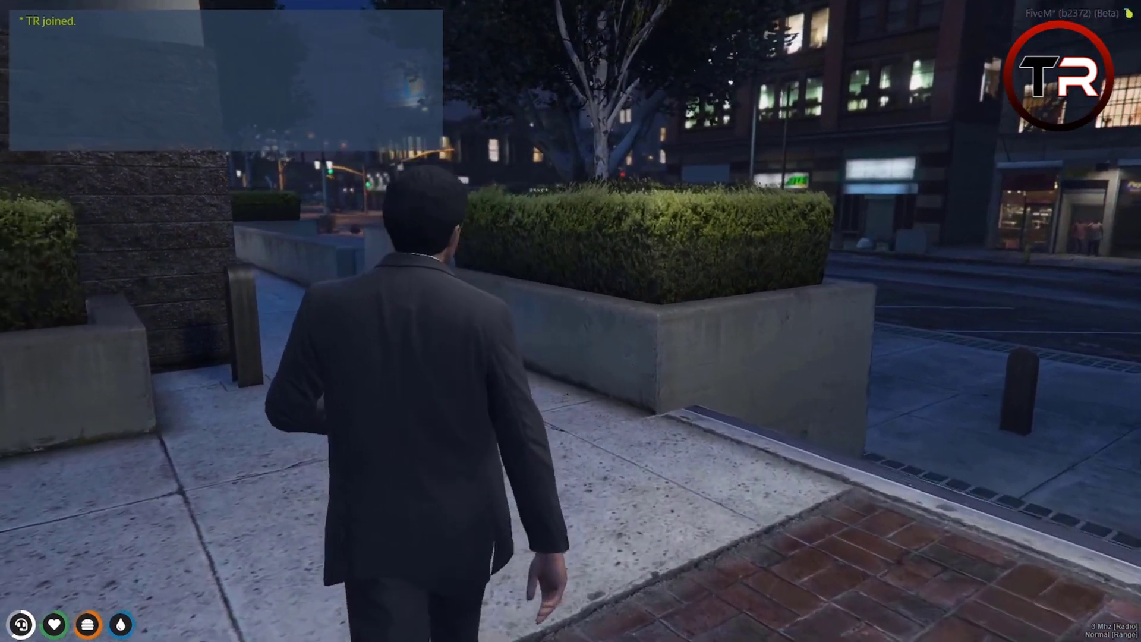
key(w)
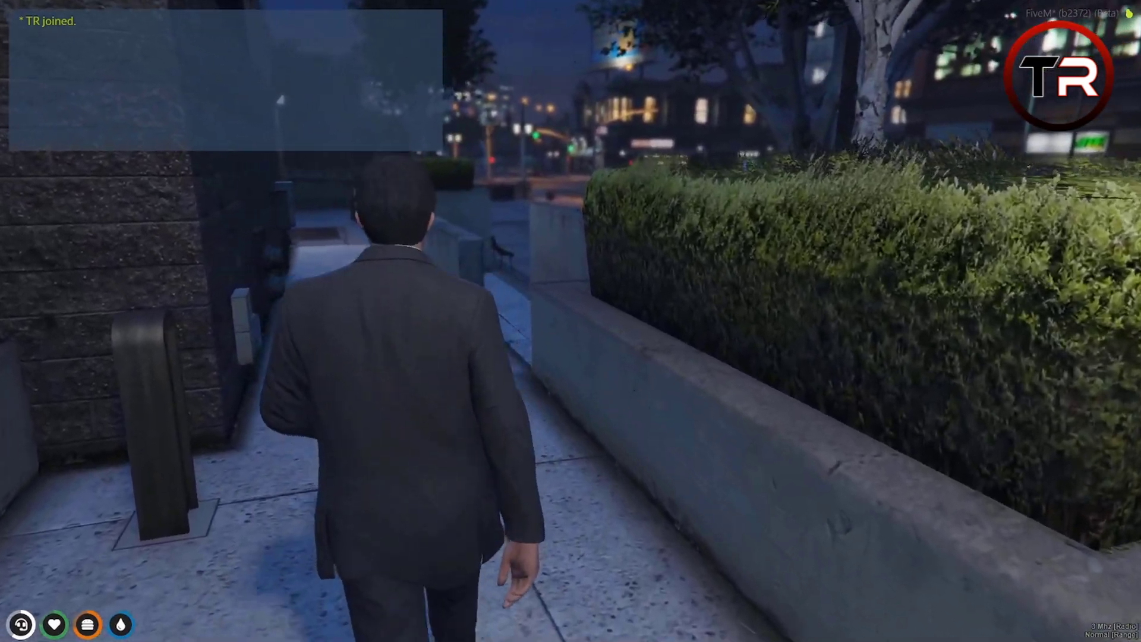